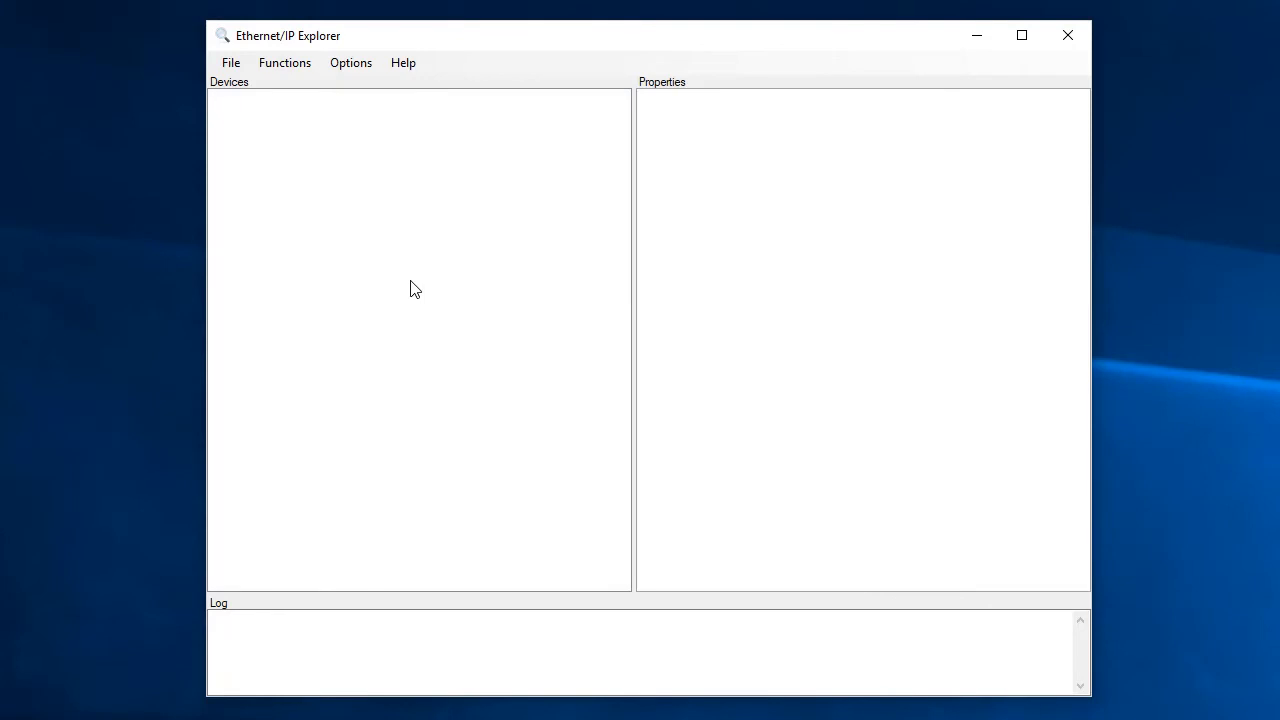
# Review the Ethernet/IP Explorer version and credits information from Help, About.
pyautogui.click(404, 62)
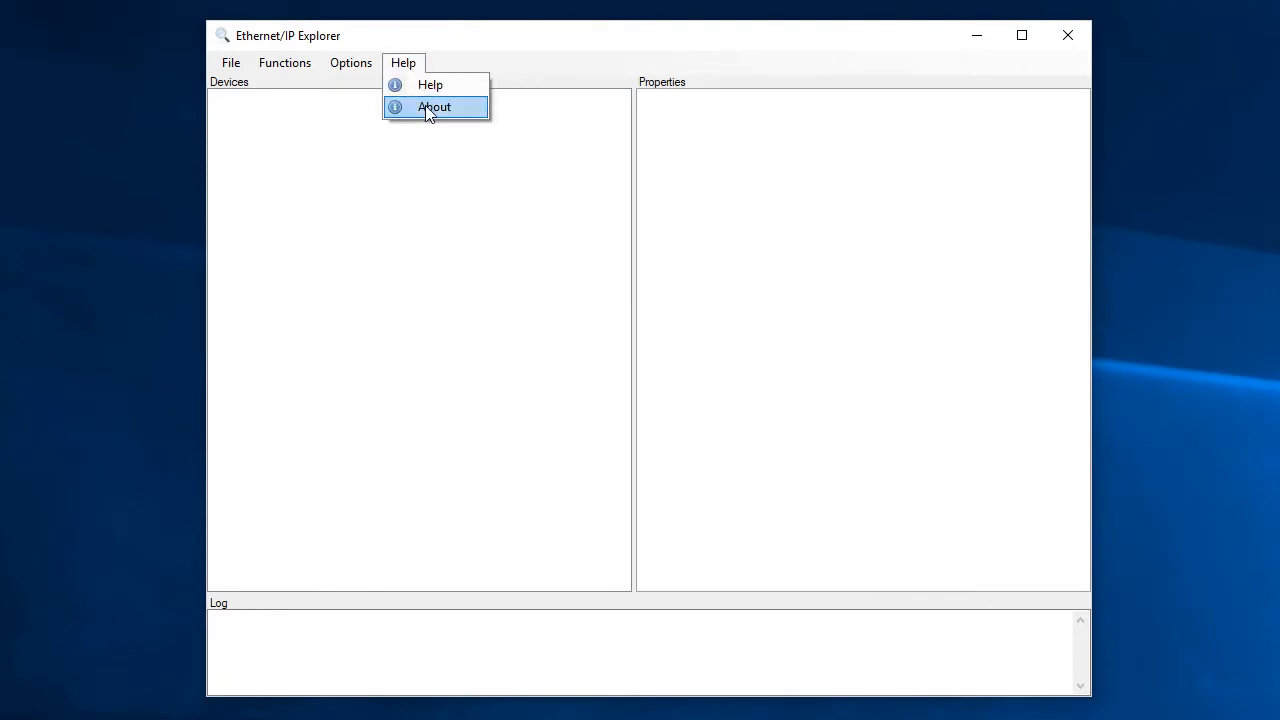
pyautogui.click(434, 108)
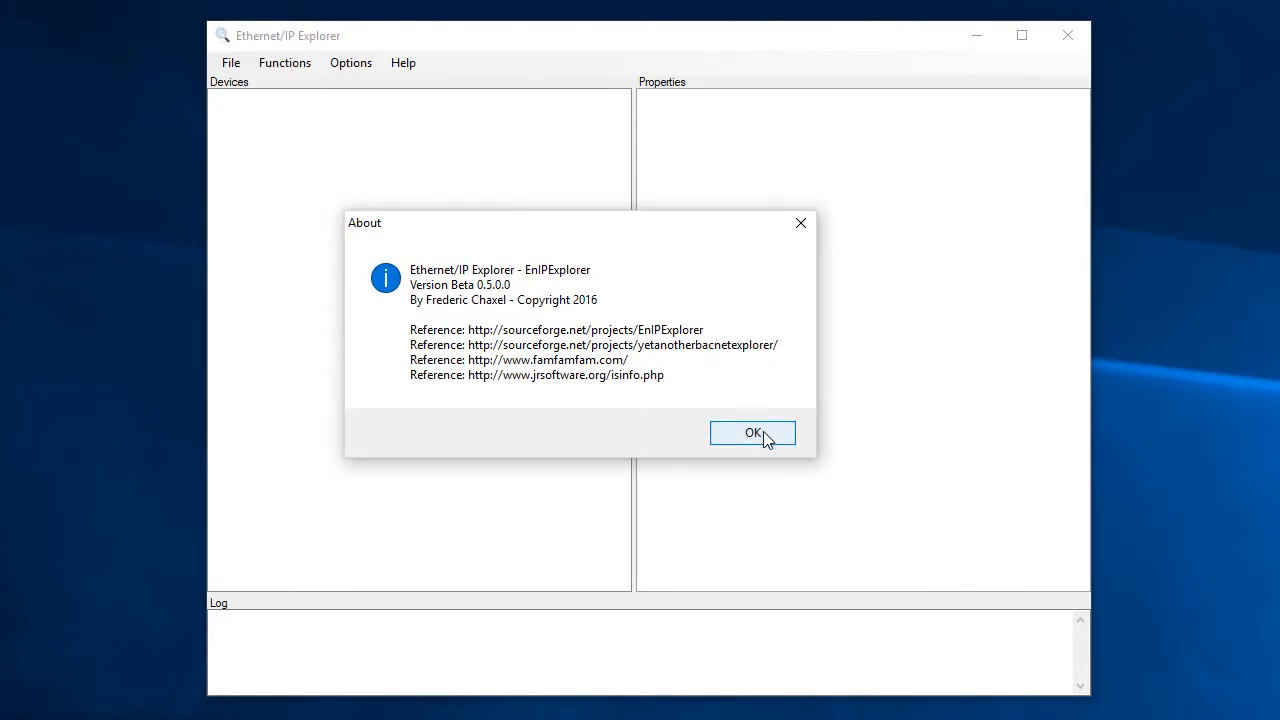
pyautogui.click(752, 432)
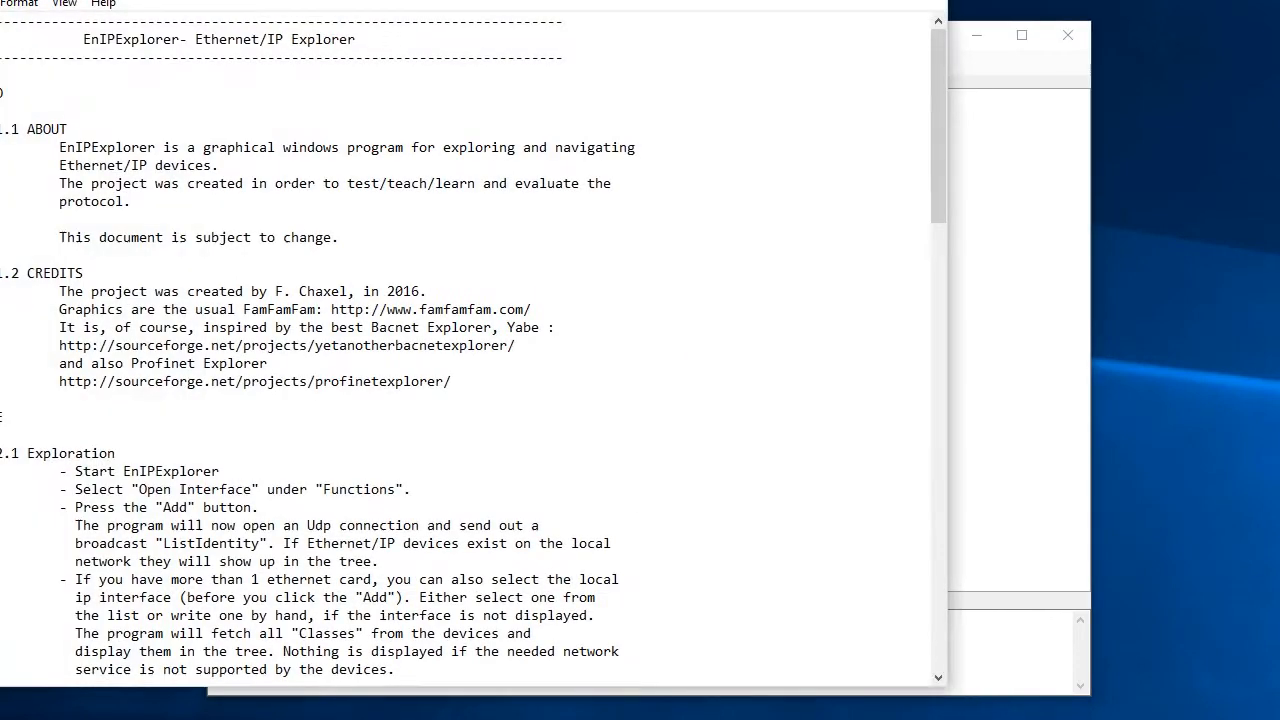
pyautogui.scroll(-3)
pyautogui.write('172.31.51.')
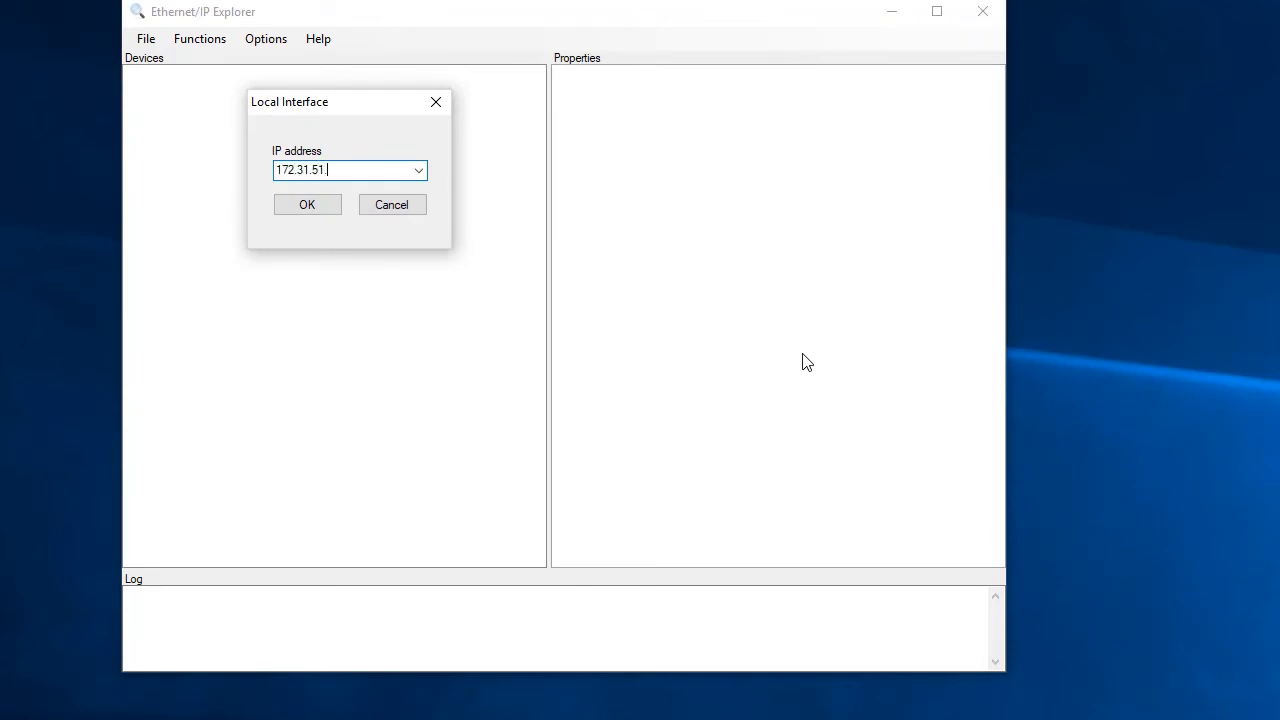
# Confirm the local interface address as 172.31.51.60 in the Local Interface dialog.
pyautogui.write('60')
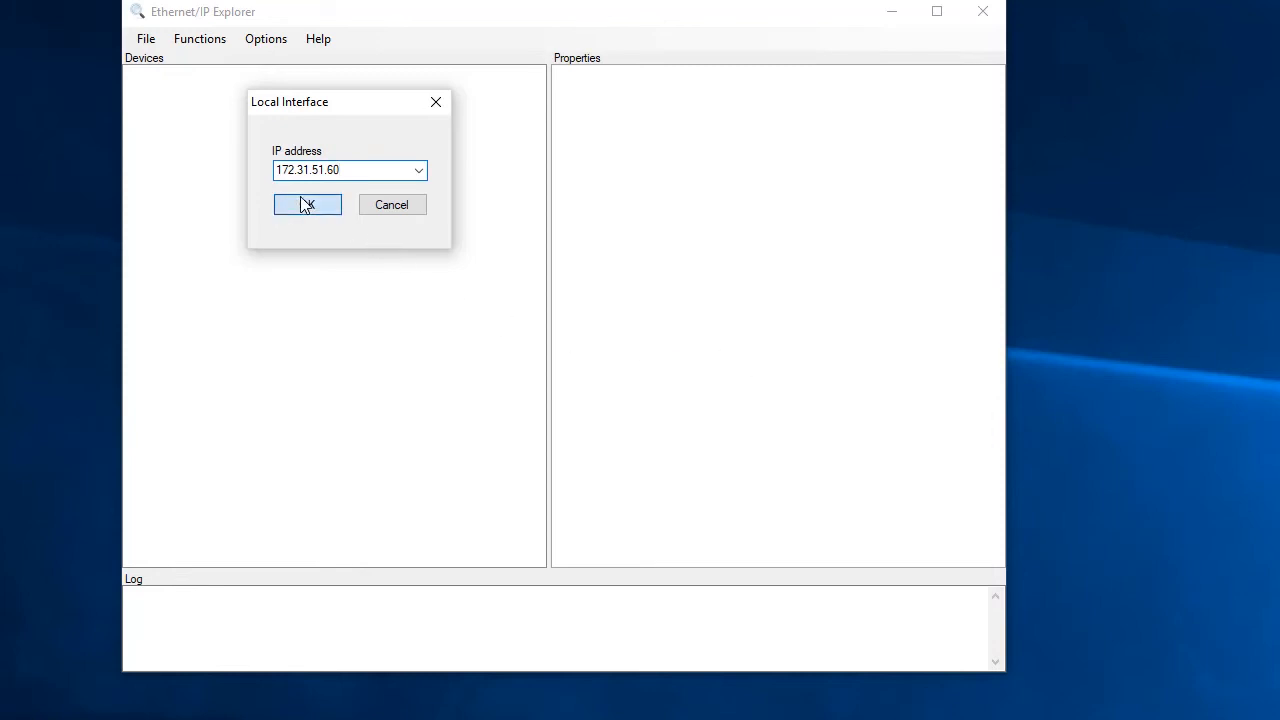
pyautogui.click(308, 204)
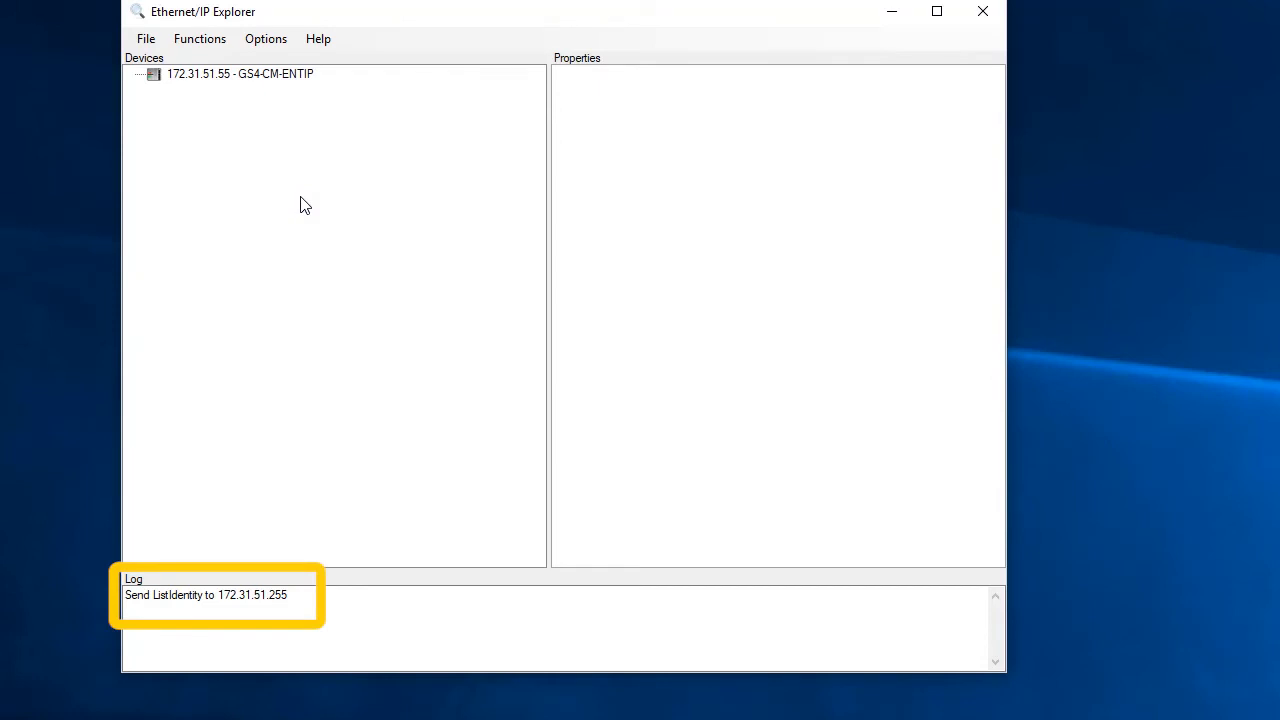
# Broadcast ListIdentity so the GS4-CM-ENTIP drive at 172.31.51.55 is listed.
pyautogui.click(240, 72)
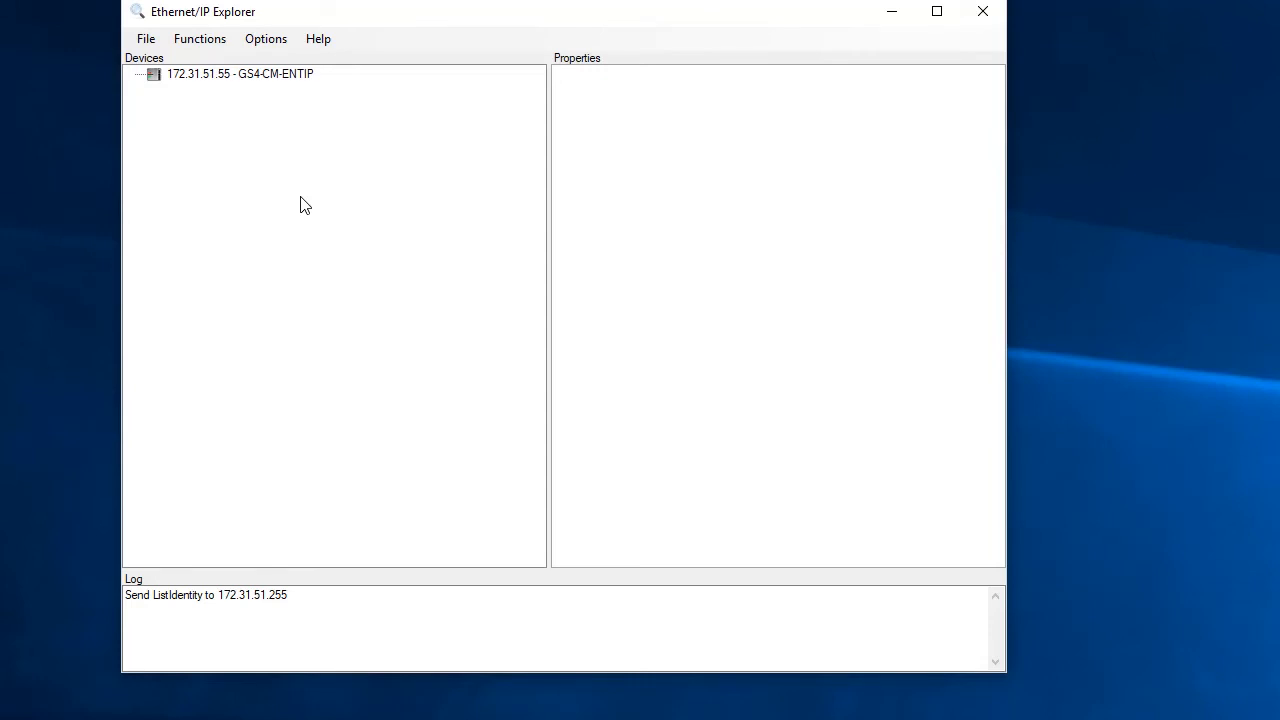
pyautogui.moveTo(228, 80)
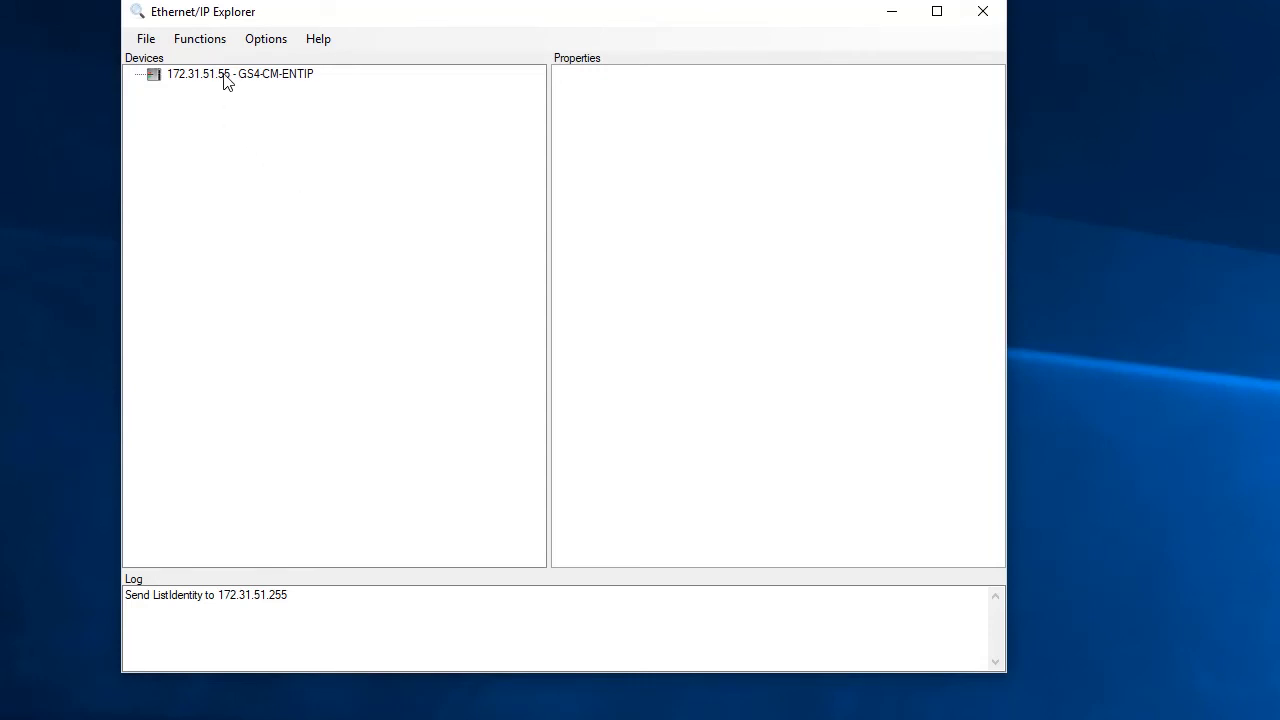
# Select the 172.31.51.55 GS4-CM-ENTIP entry to show vendor ID 660 and serial number 588387141.
pyautogui.click(240, 72)
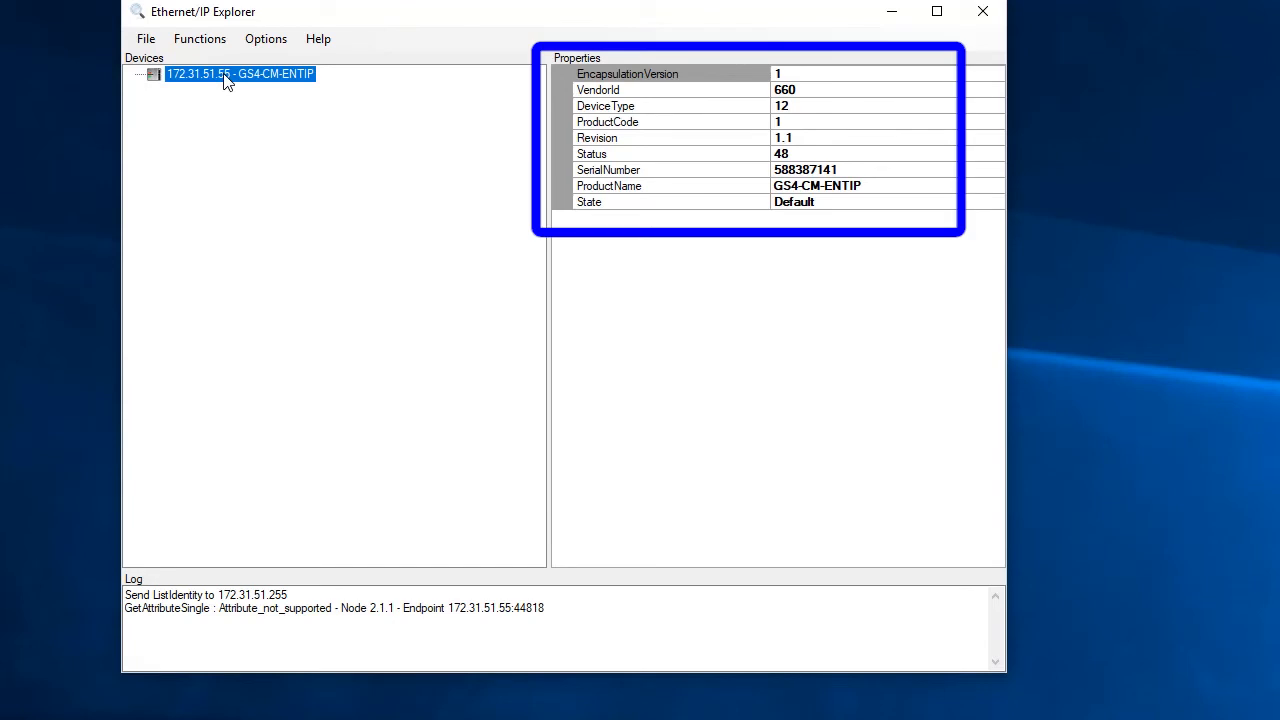
pyautogui.click(848, 88)
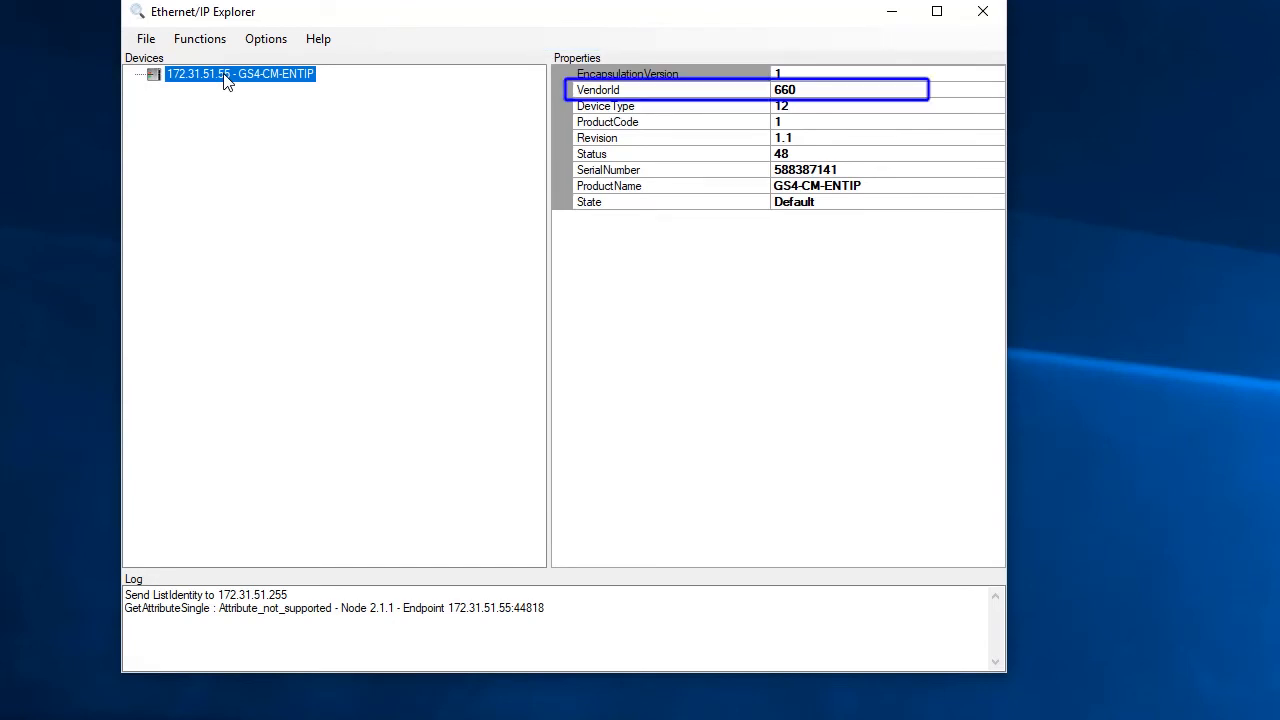
pyautogui.click(850, 168)
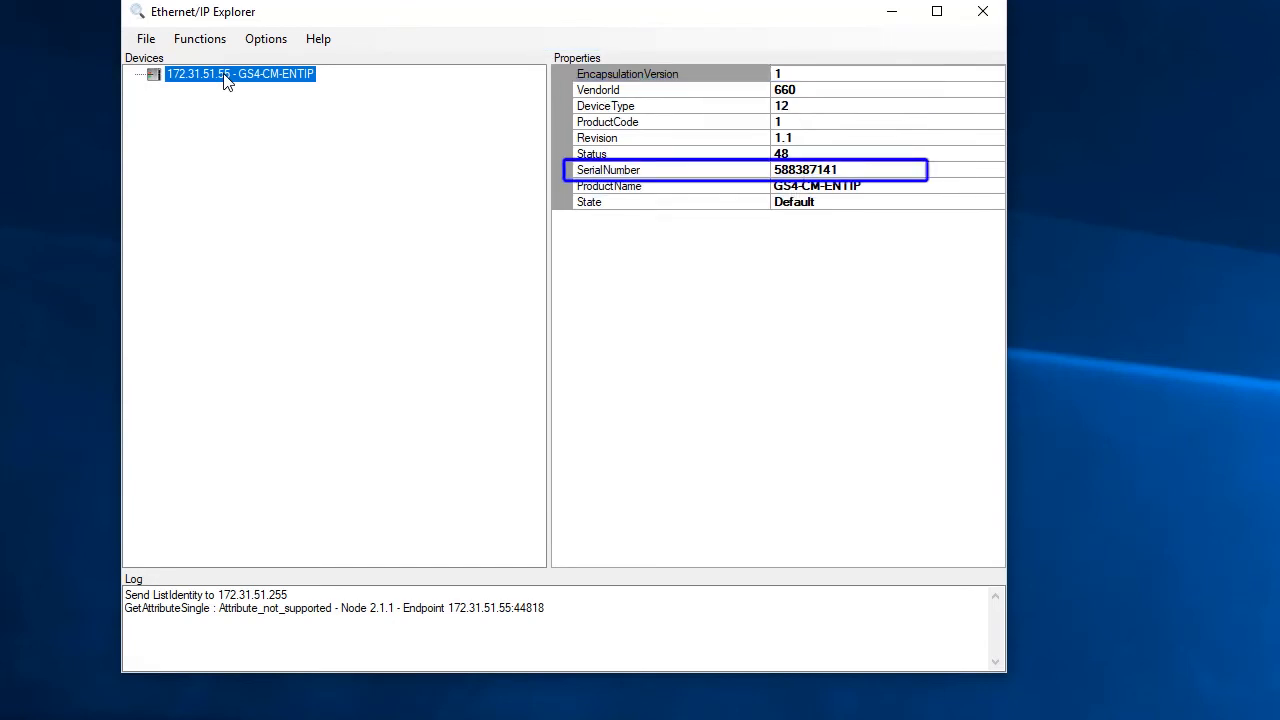